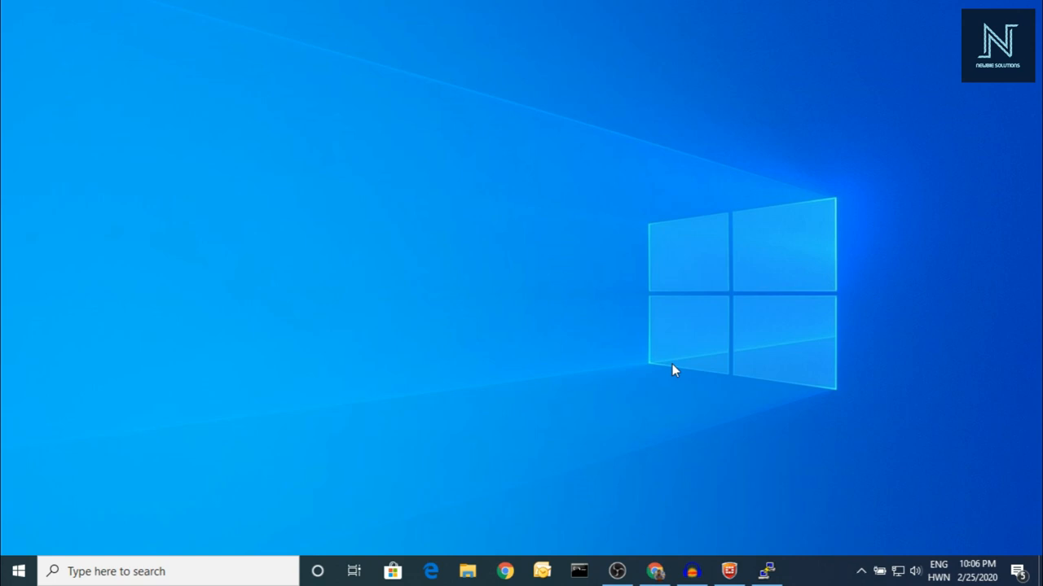
Launch Notepad from Run and note down "E1-30 channels" in the new document
text(n)
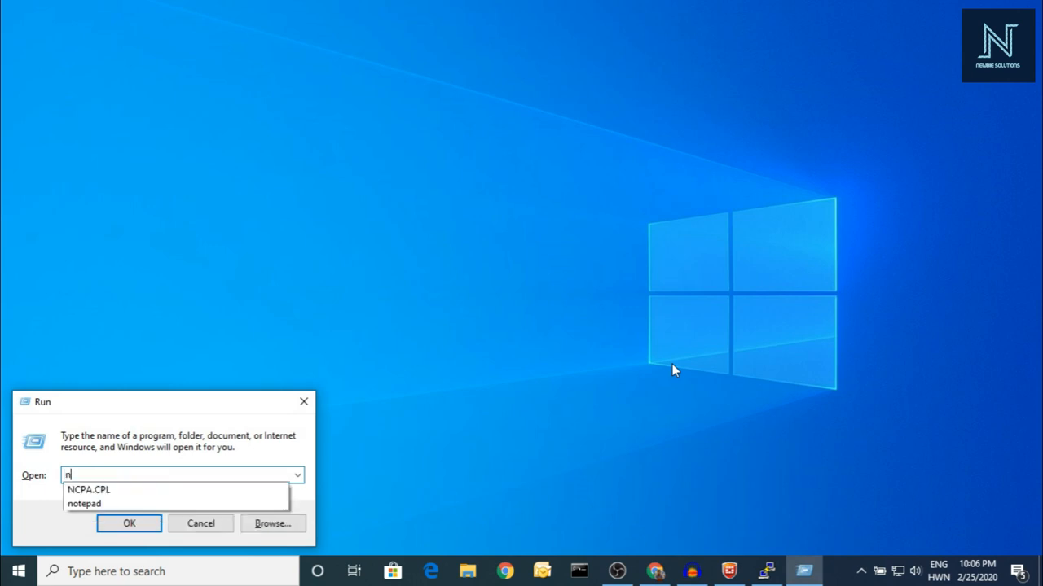
text(ote)
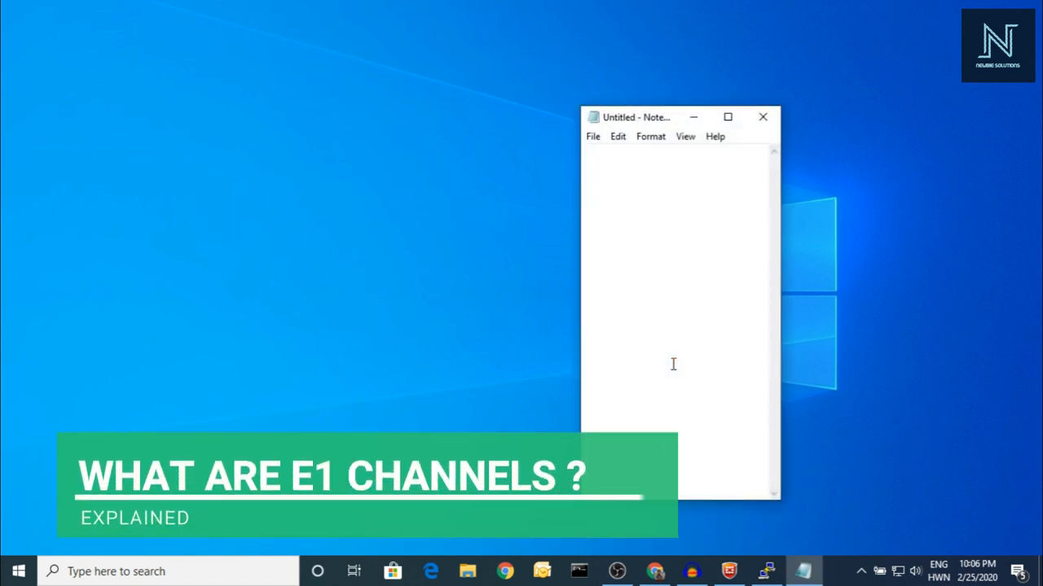
text(E1)
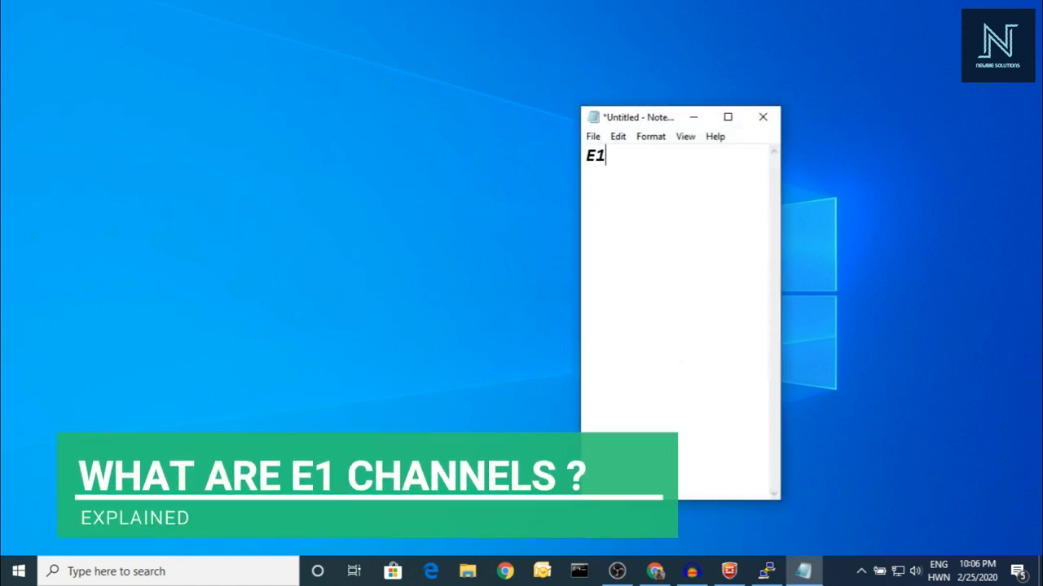
text(-30)
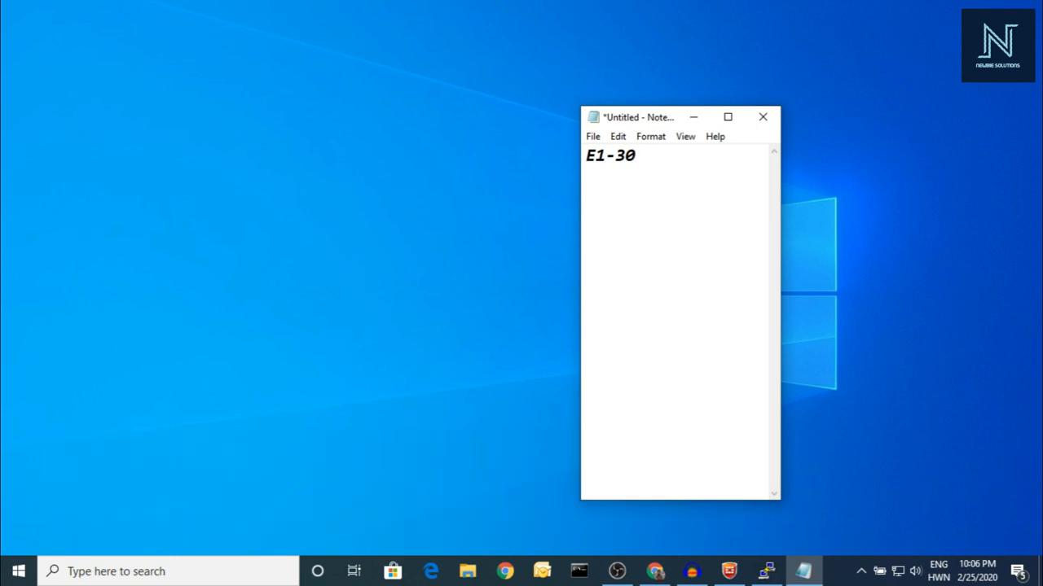
text(channn)
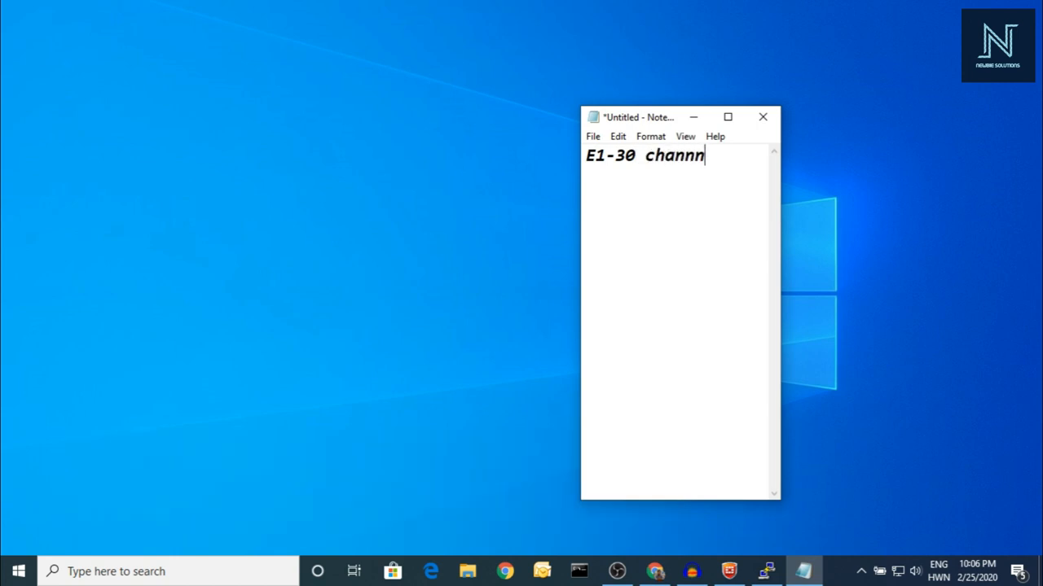
text(els)
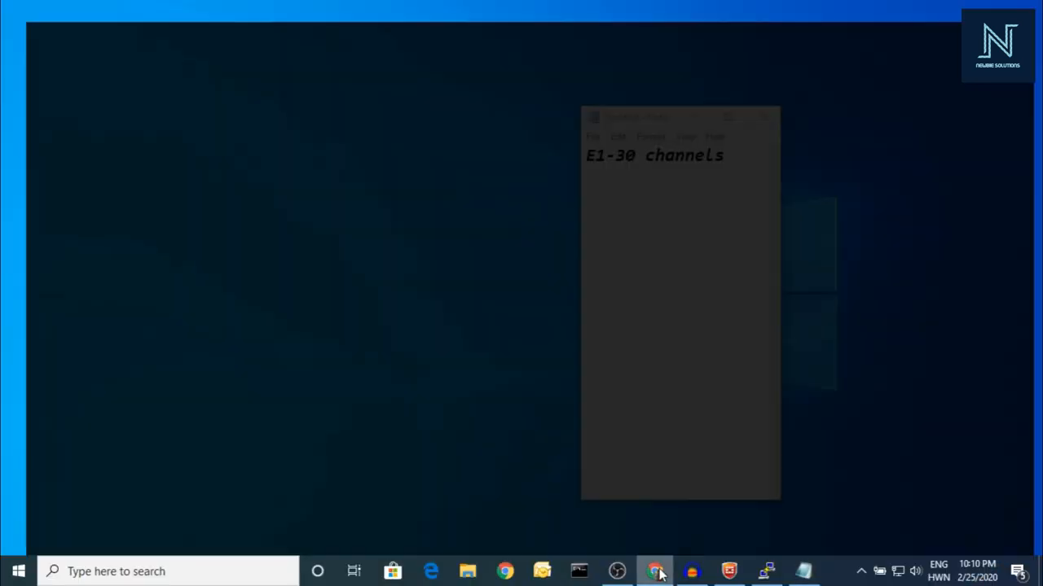
Review the Hardware Detector page, scrolling through span 1 and span 2 PRI channels
click(655, 570)
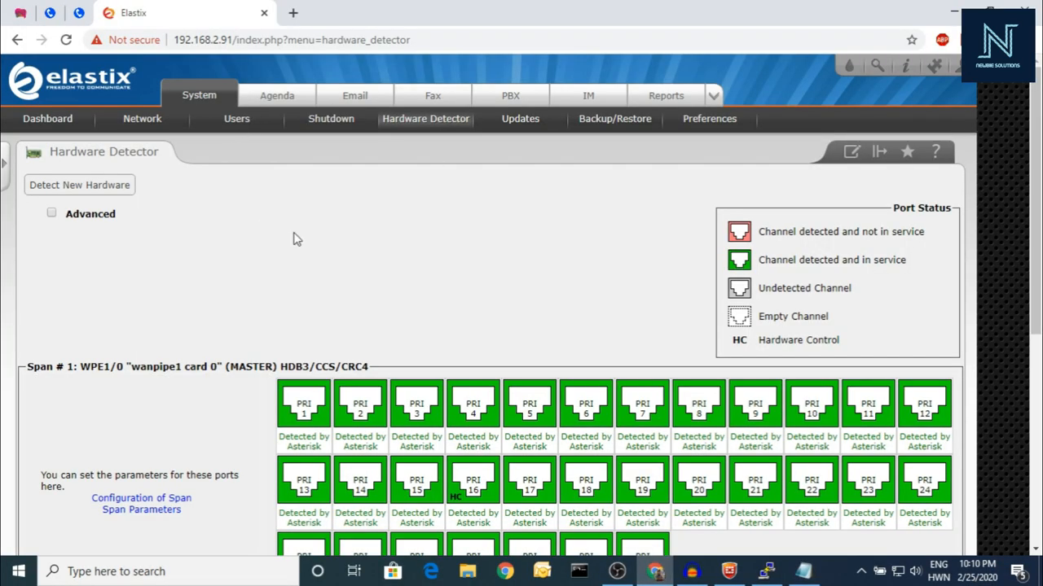
mouse_move(346, 168)
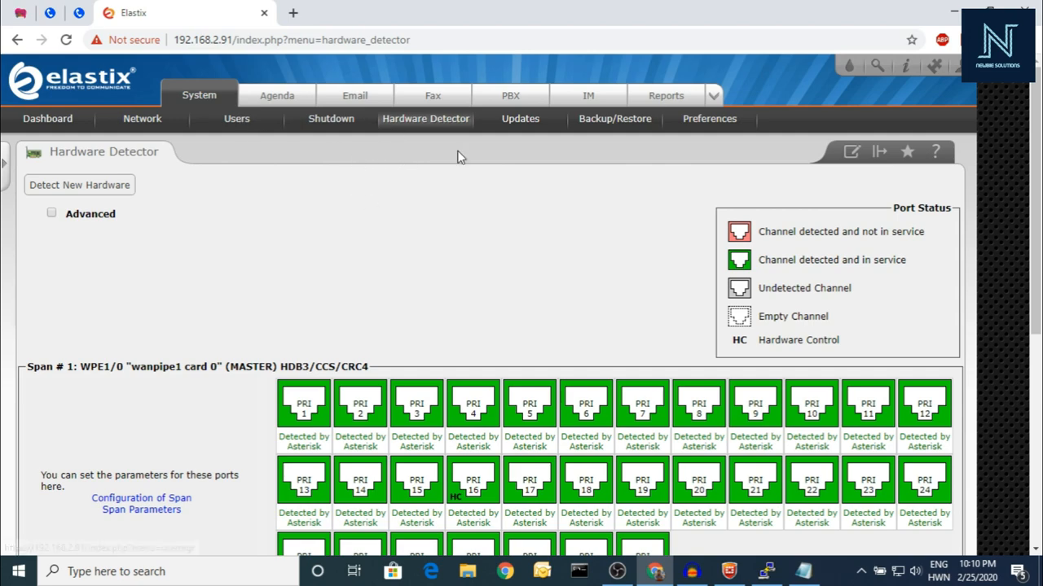
scroll(down, 3)
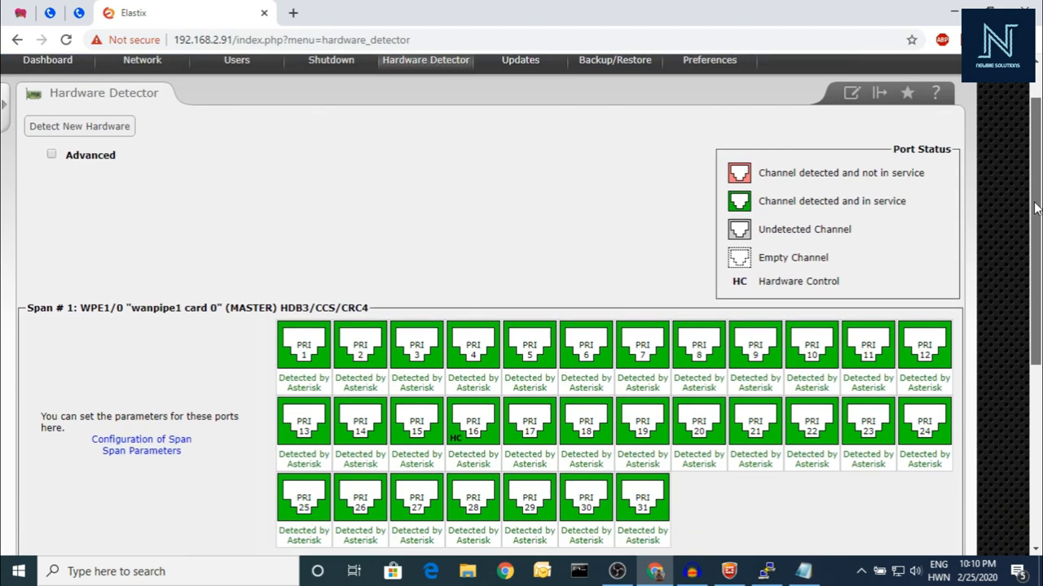
scroll(down, 3)
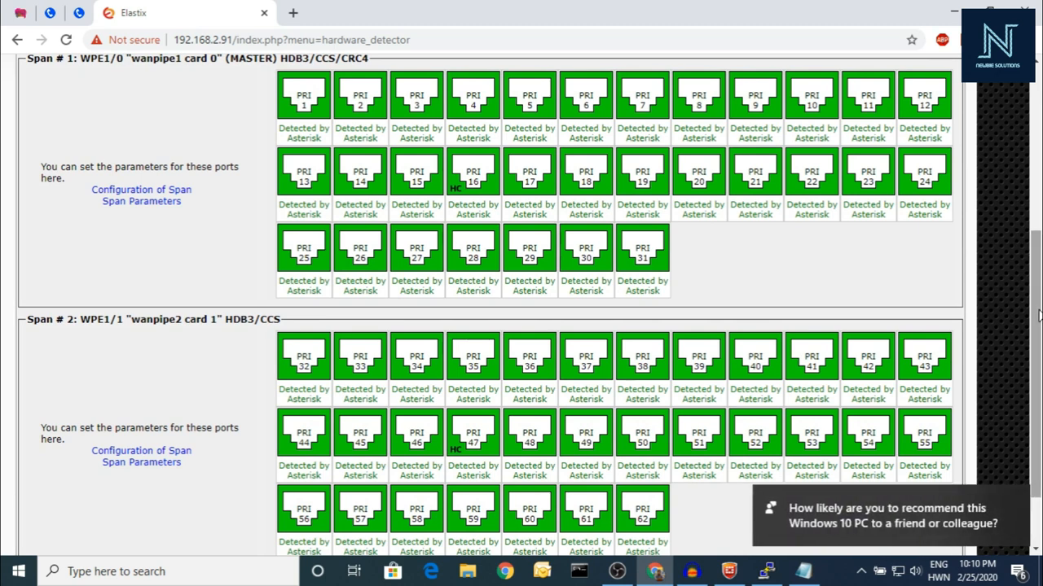
mouse_move(481, 74)
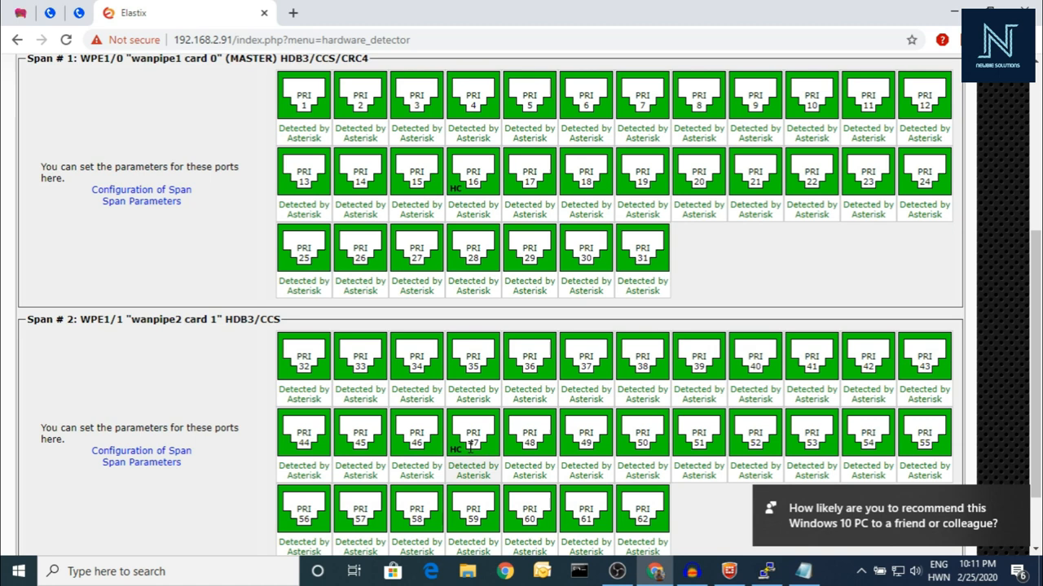
mouse_move(453, 406)
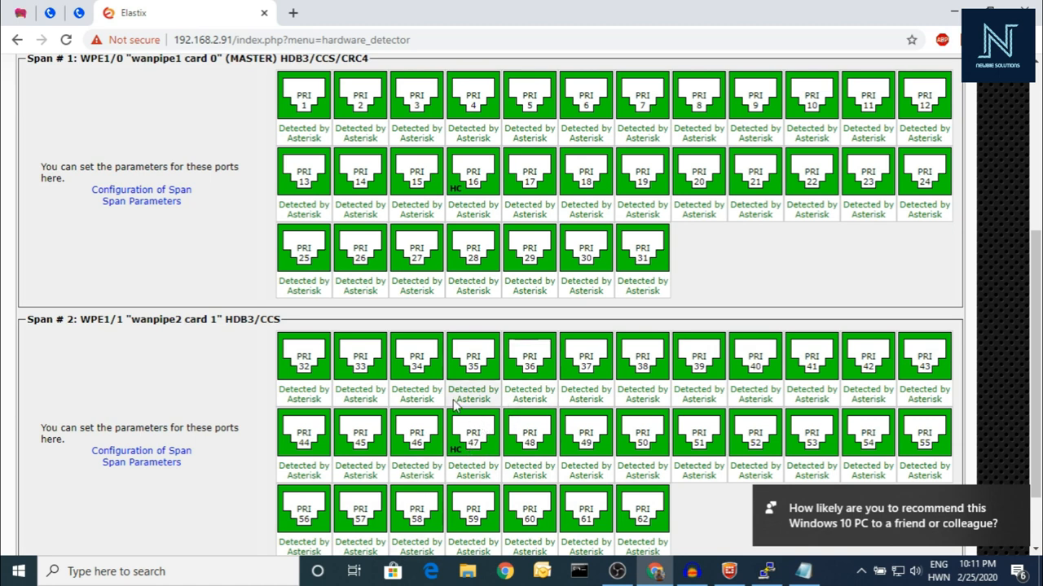
mouse_move(394, 108)
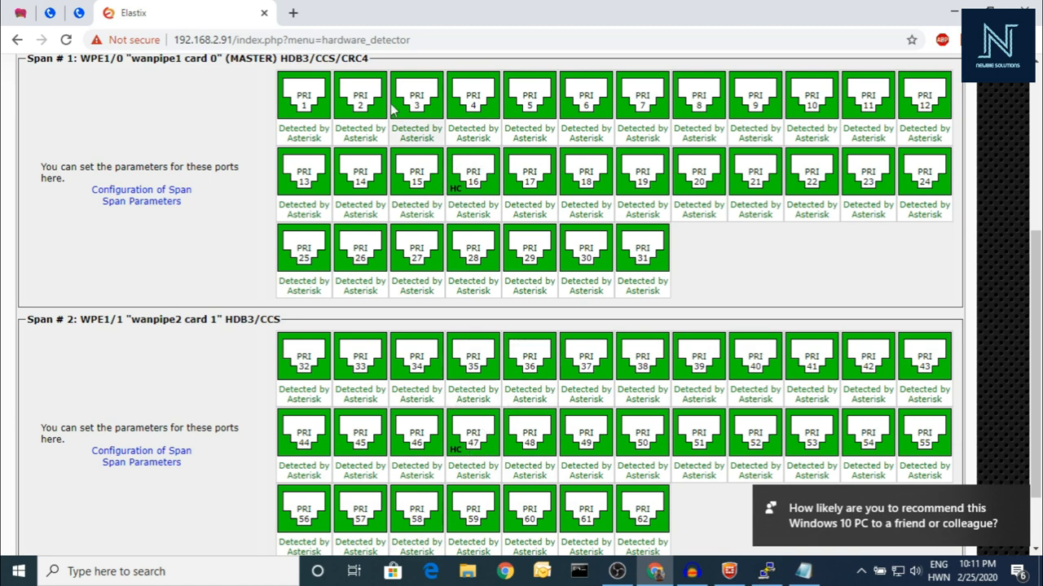
mouse_move(915, 88)
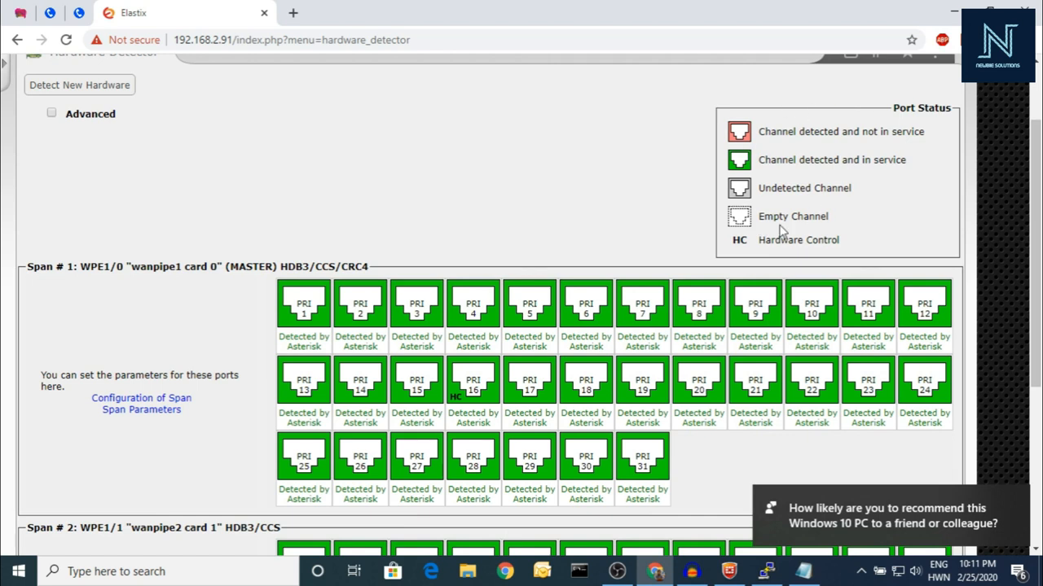
mouse_move(857, 147)
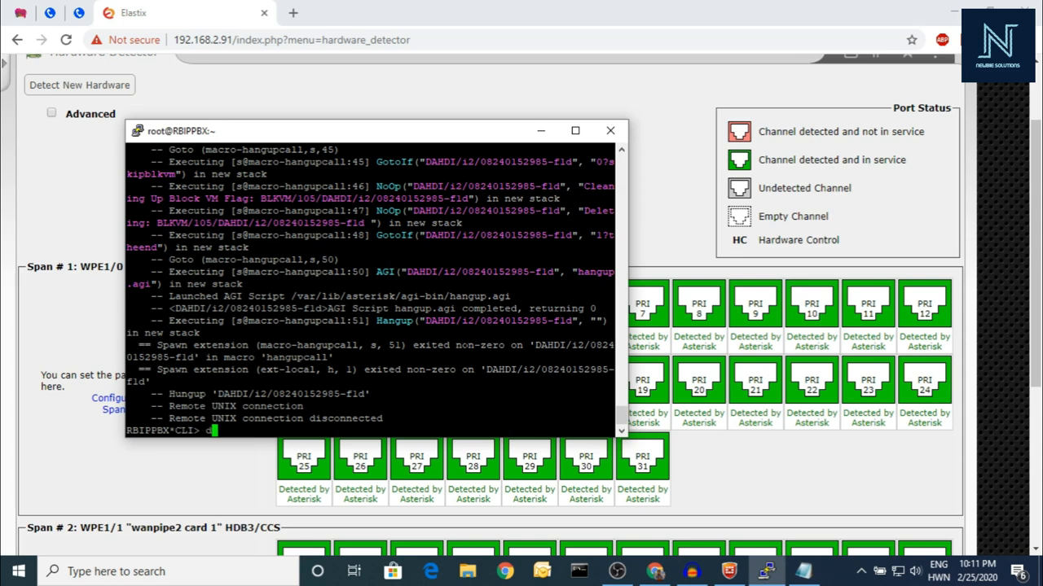
Run dahdi show status, confirm both wanpipe cards report OK alarms, then start wancfg_dahdi at the shell
text(dahdi show)
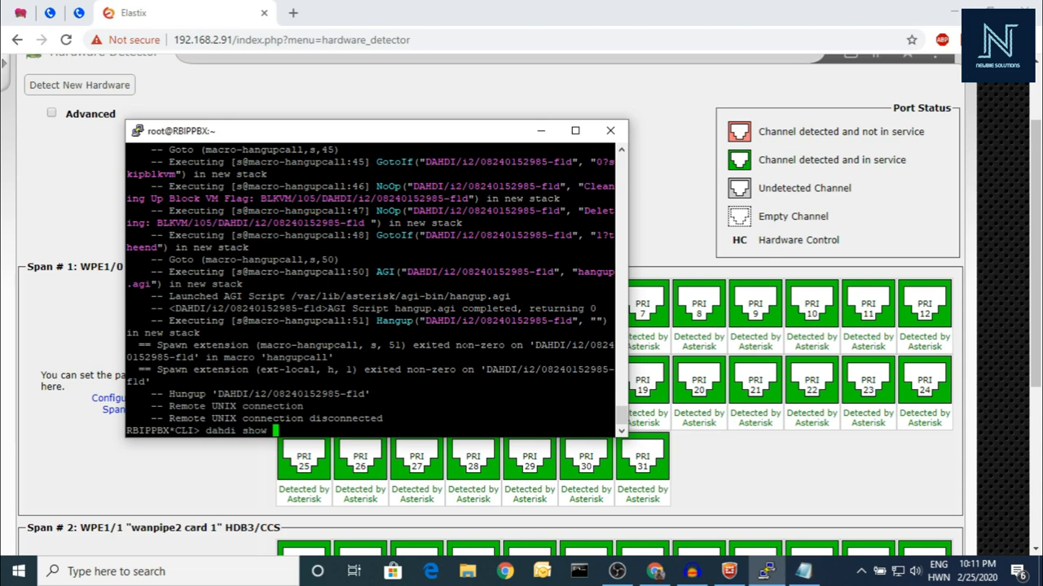
text(stat)
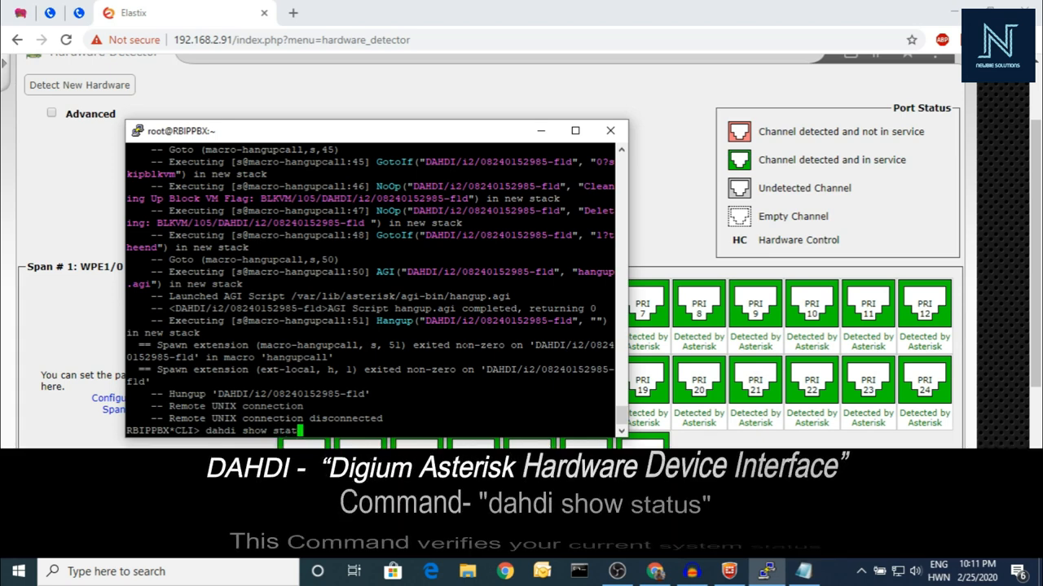
key(Return)
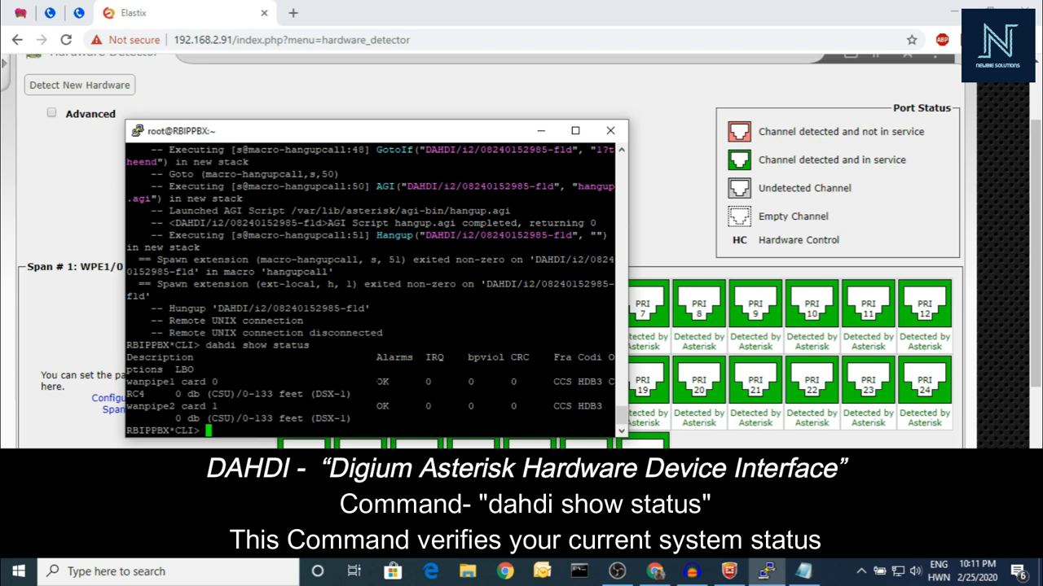
double_click(388, 381)
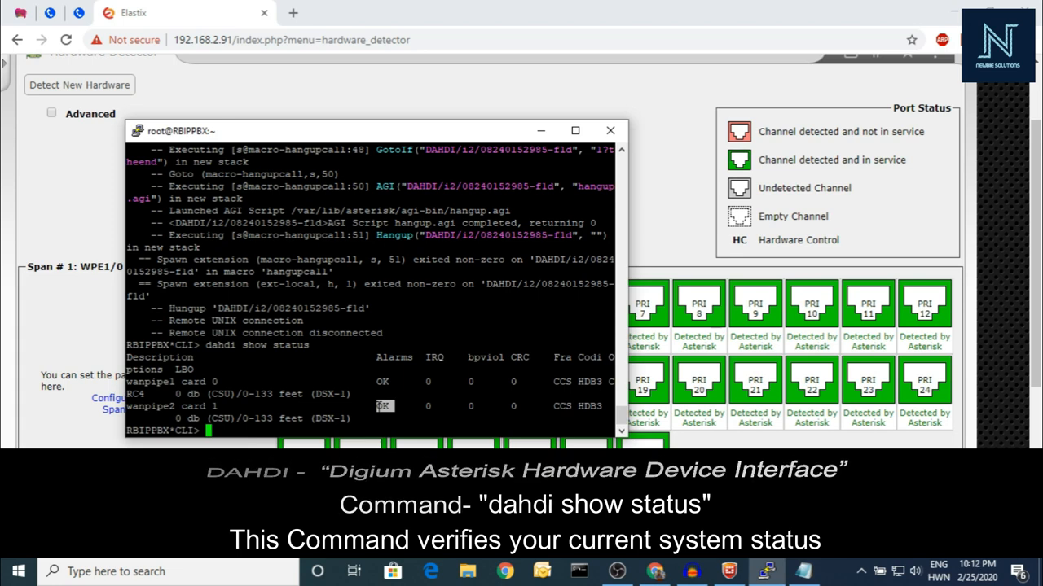
scroll(down, 3)
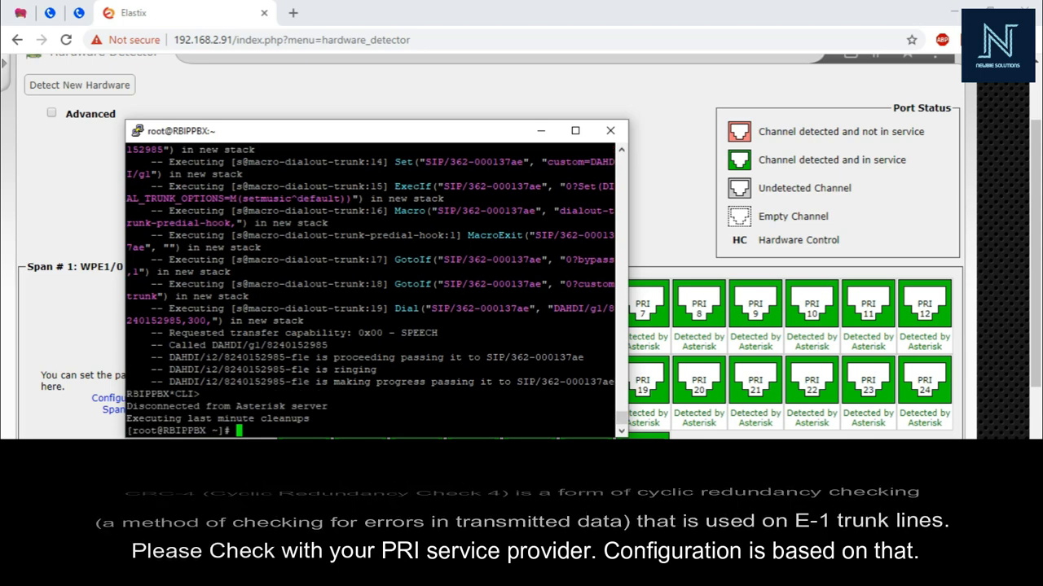
text(wand)
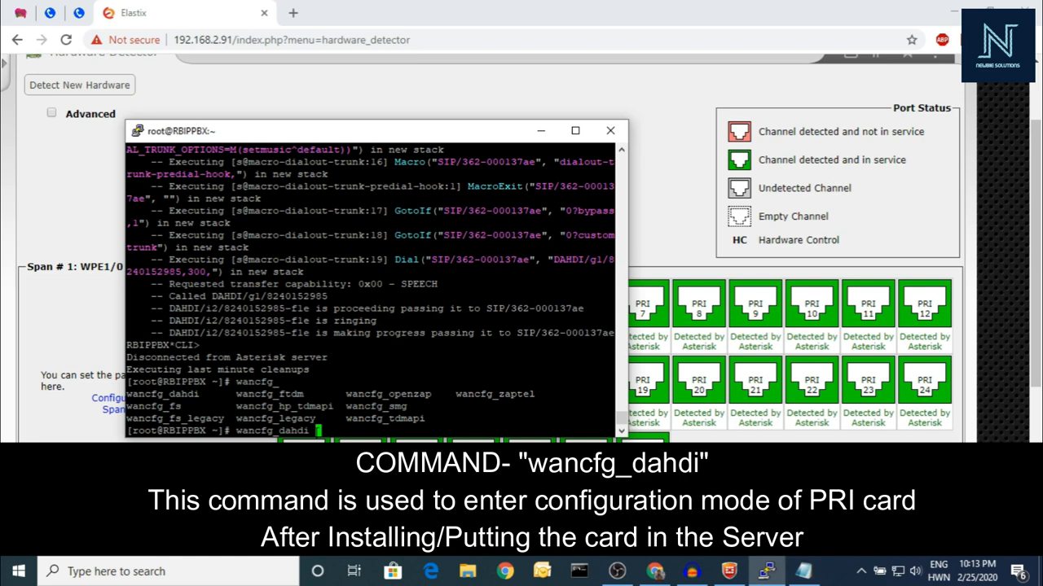
Run wancfg_dahdi: generate chan_dahdi.conf (1), set A102 port 1 to E1 (2), review line coding (2)
key(enter)
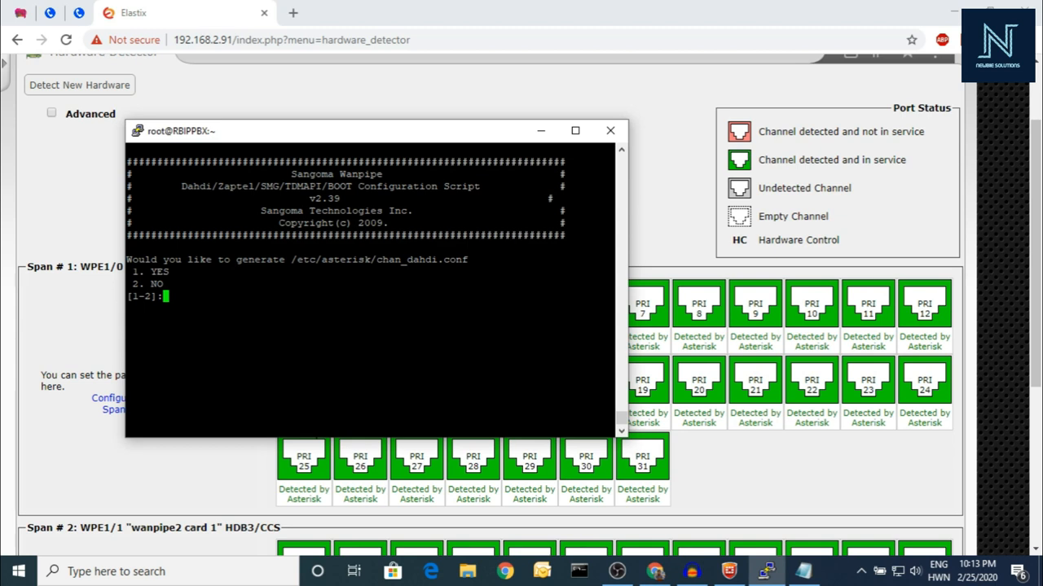
text(1)
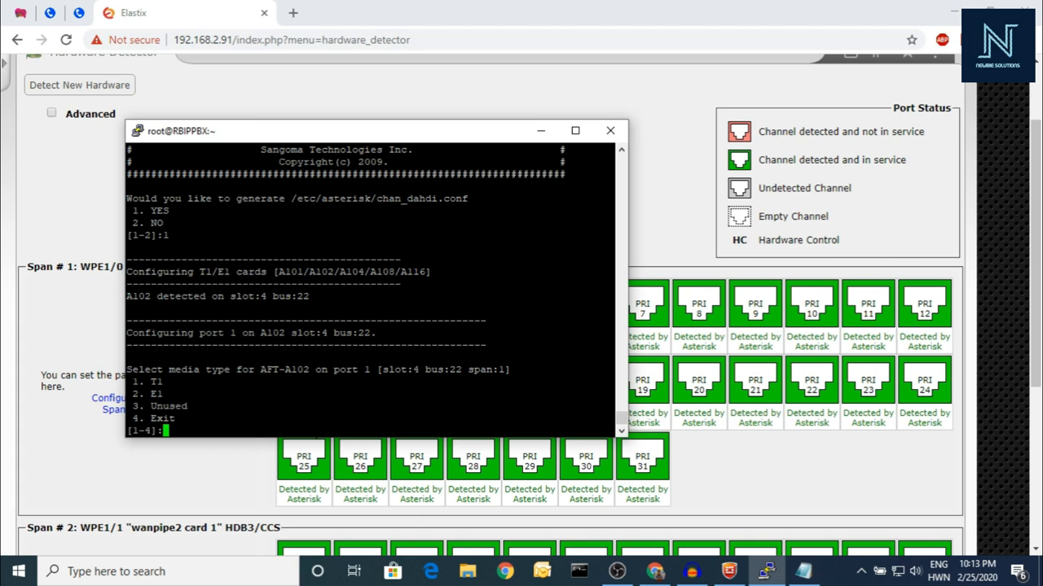
text(2)
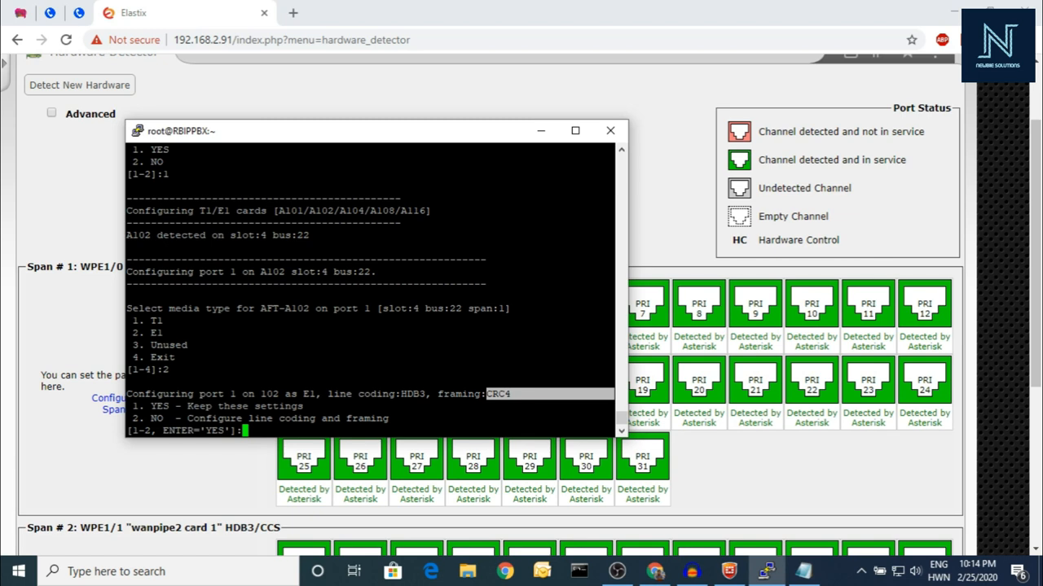
text(2)
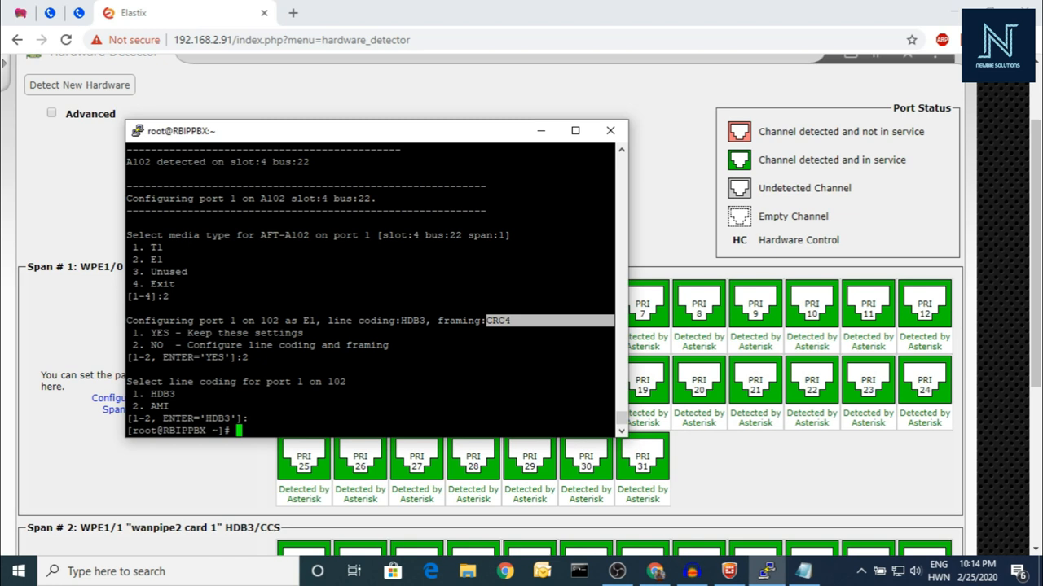
Reconnect with asterisk -rvvvv and confirm dahdi show status lists both spans OK with HDB3/CRC4
text(asterisk -r)
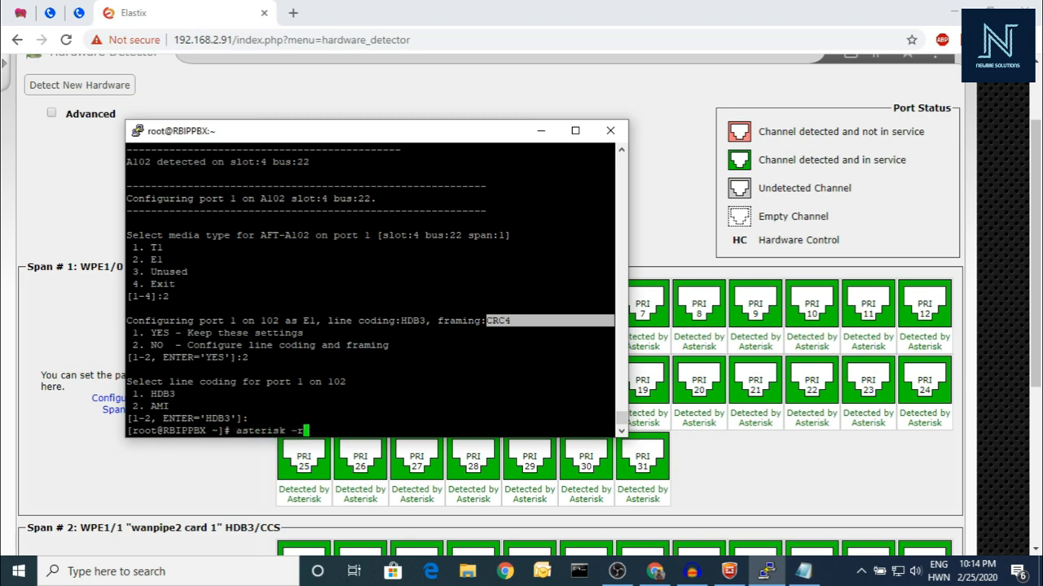
text(vvvvv)
text(dahdi)
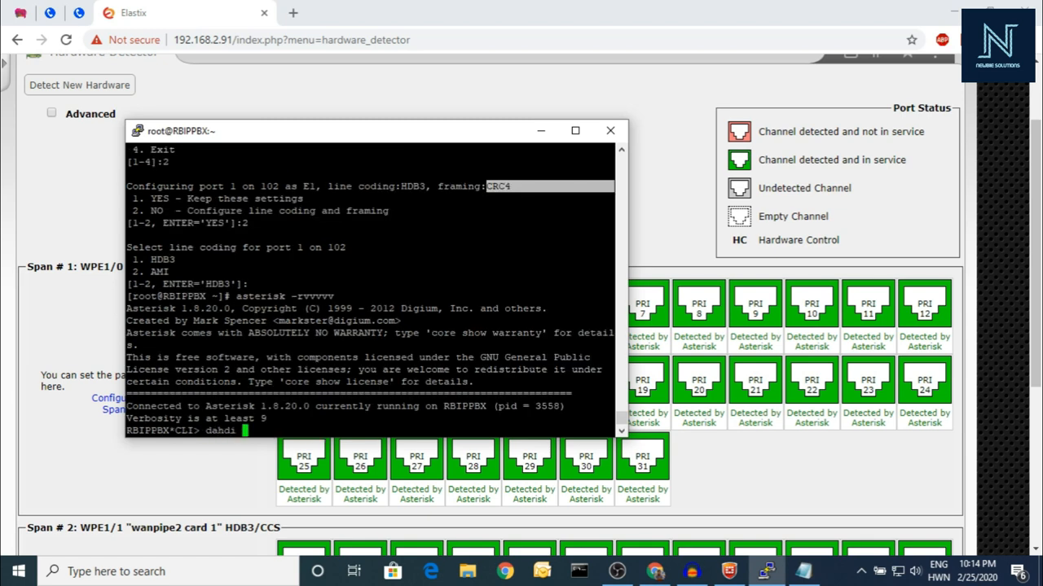
text(show)
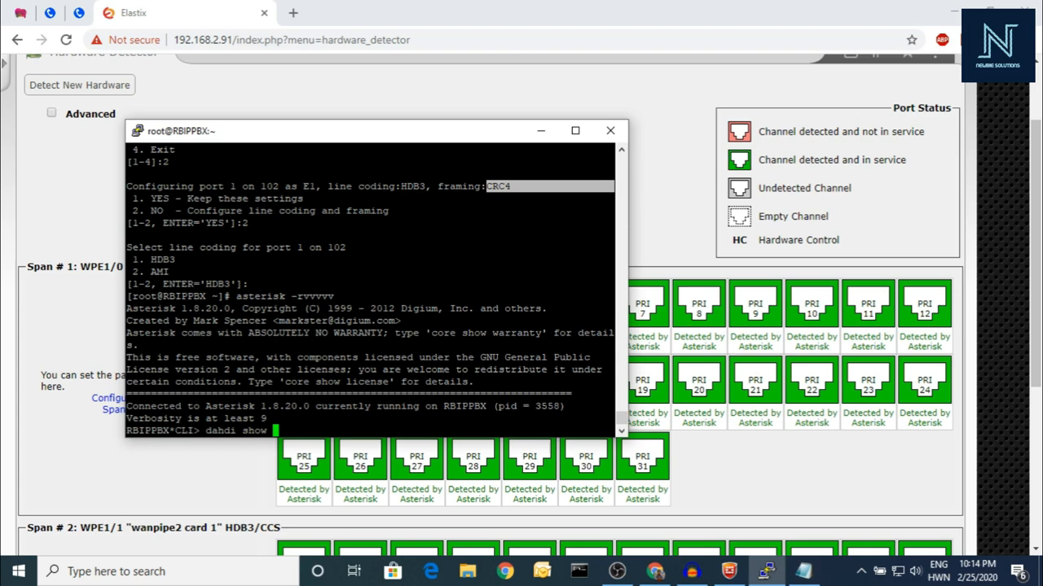
click(574, 130)
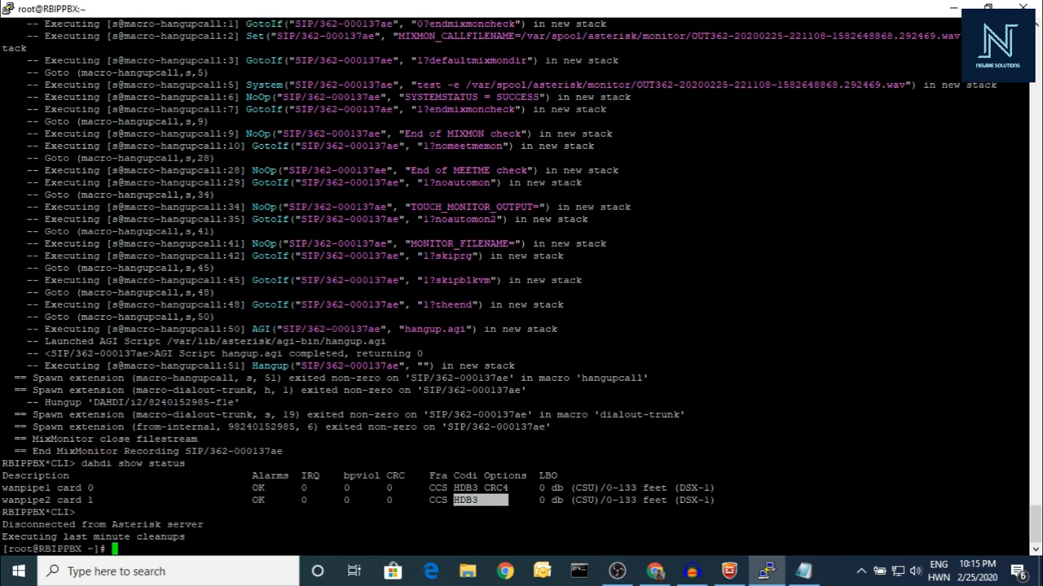
Check with lsmod | grep dahdi that the dahdi module is loaded and used by wanpipe
text(/etc/)
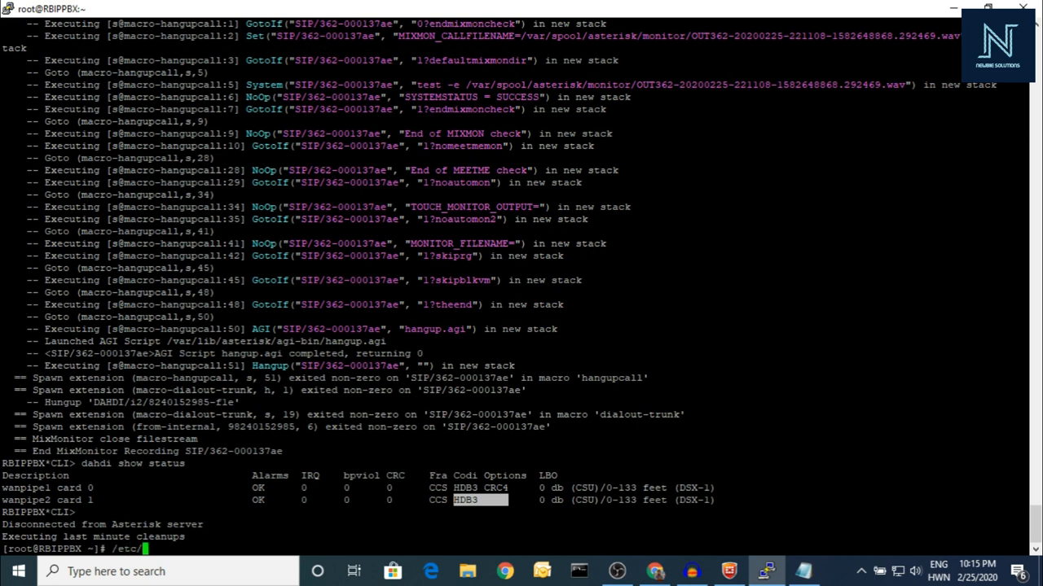
text(init.d/)
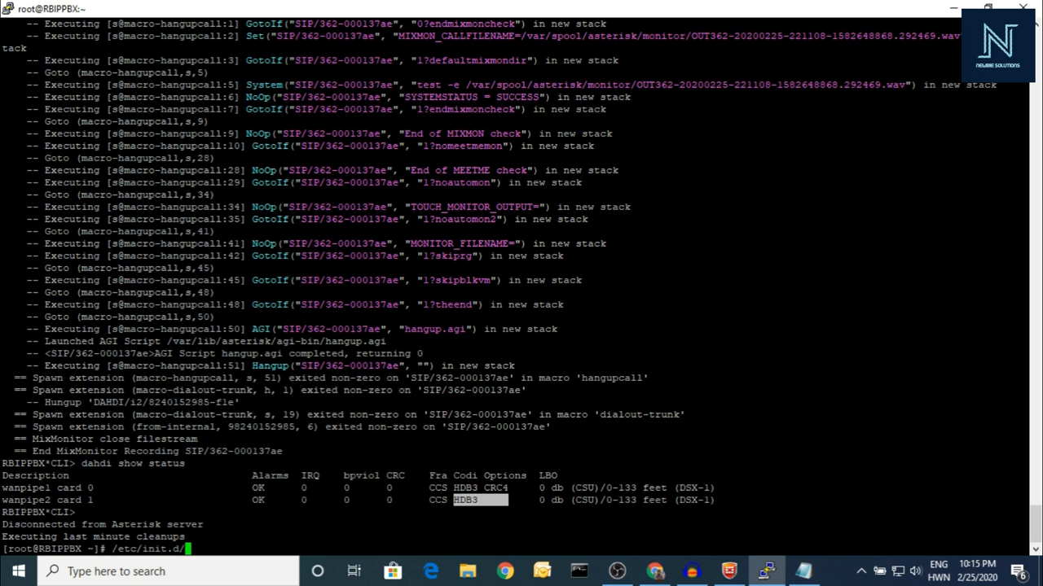
text(dahdi)
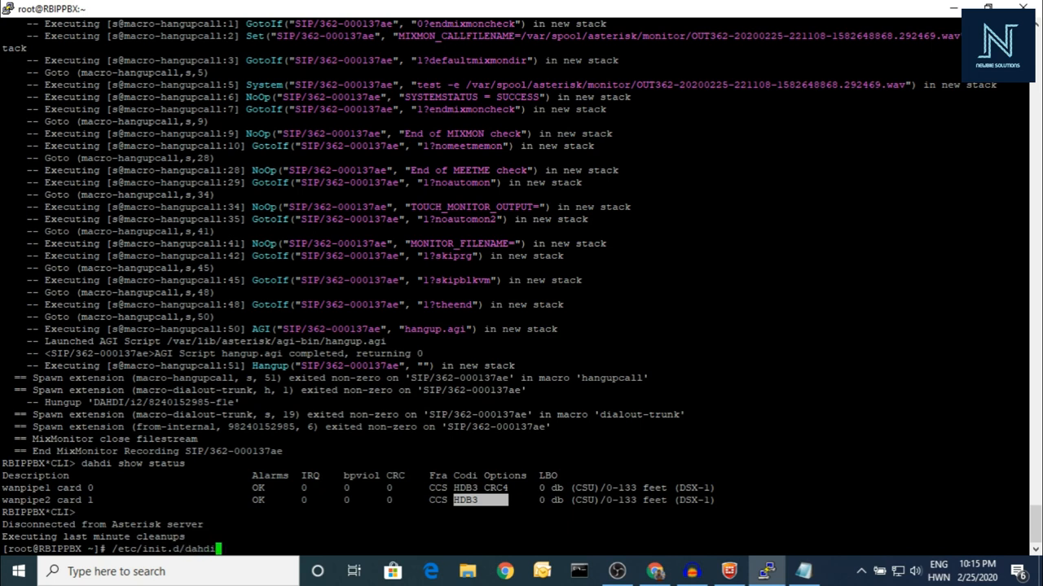
text(re)
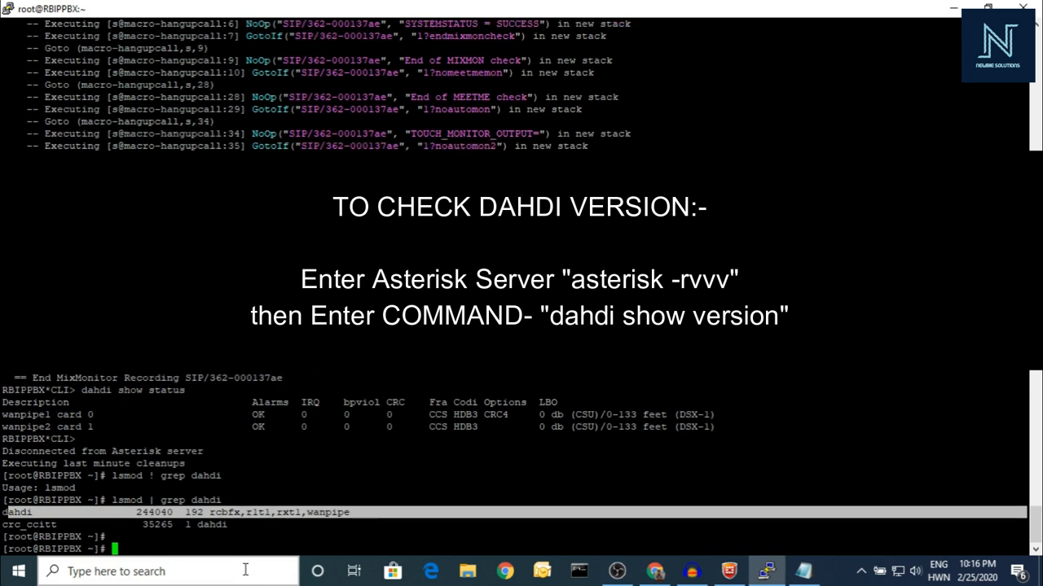
Reconnect with asterisk -rvvvvv and run dahdi show version, reporting DAHDI 2.4.1 with HWEC
text(asterisk)
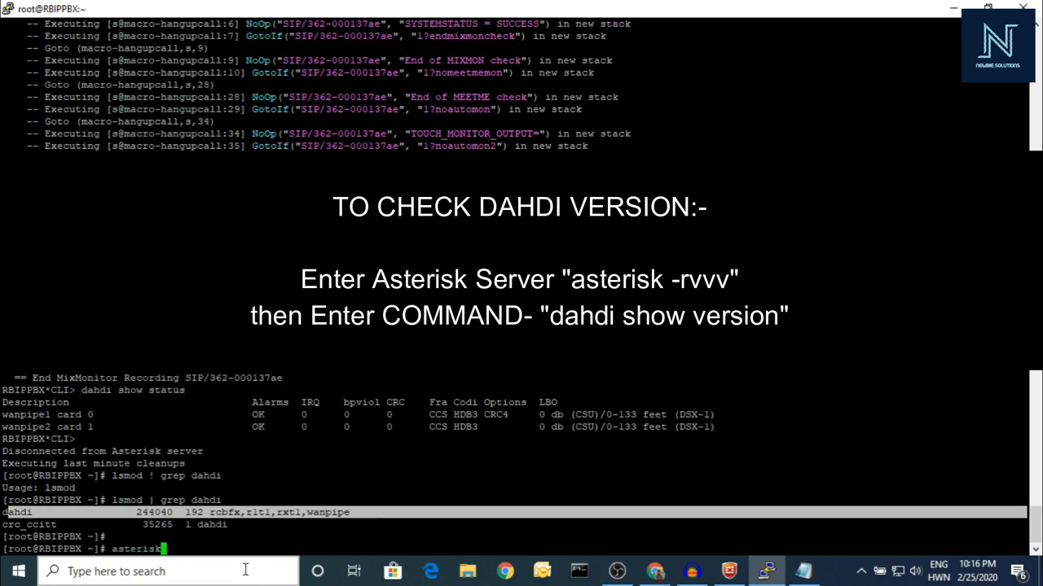
text(-r)
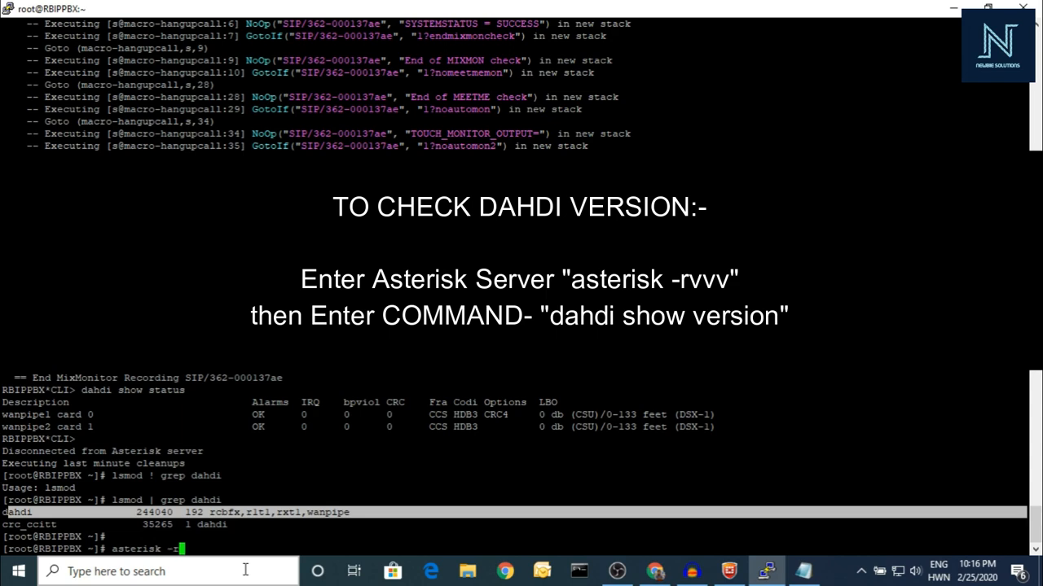
text(vvvvvv)
text(dahdi s)
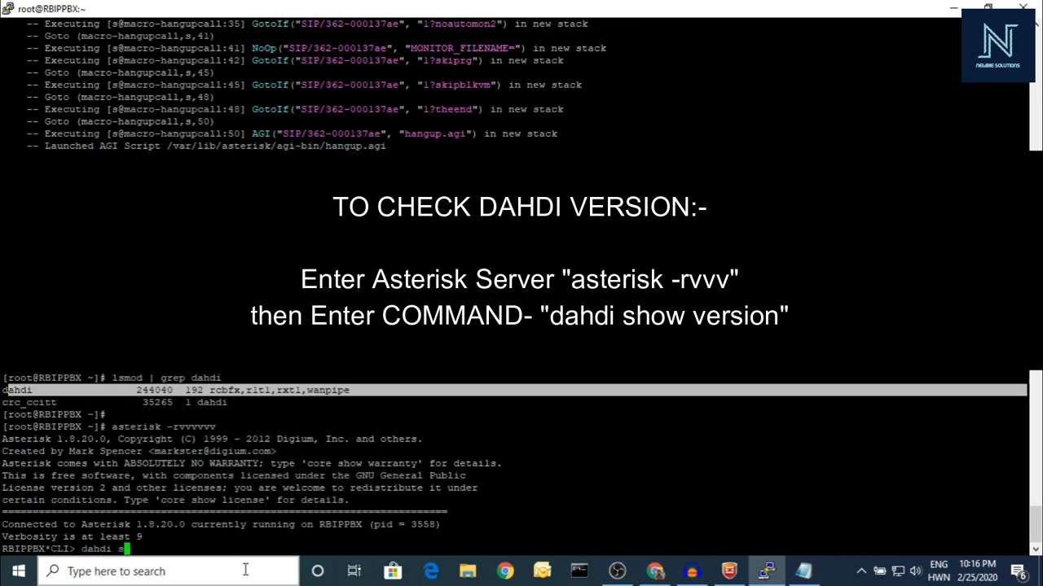
text(how version)
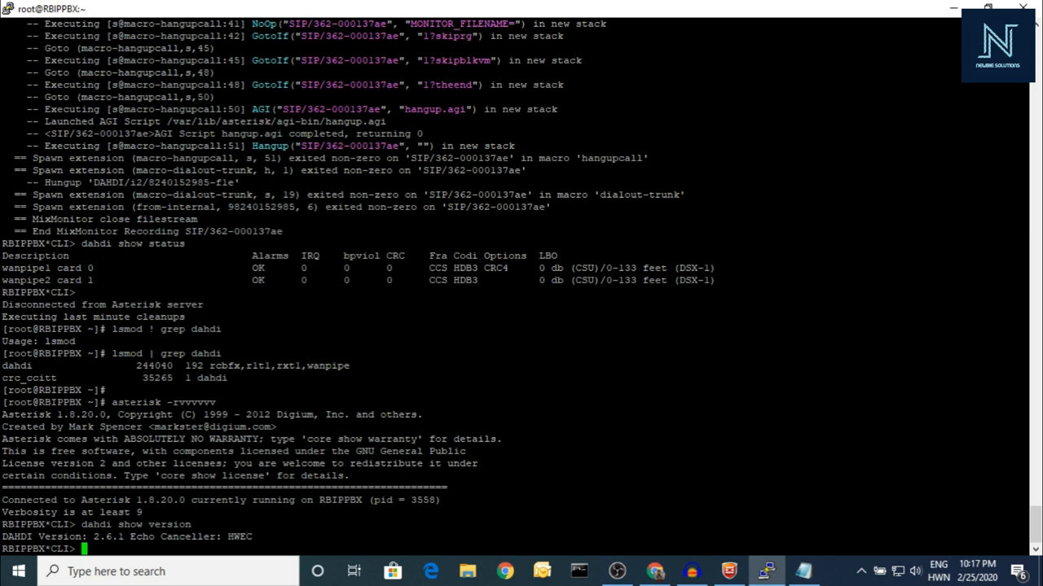
text(dahdi show vers)
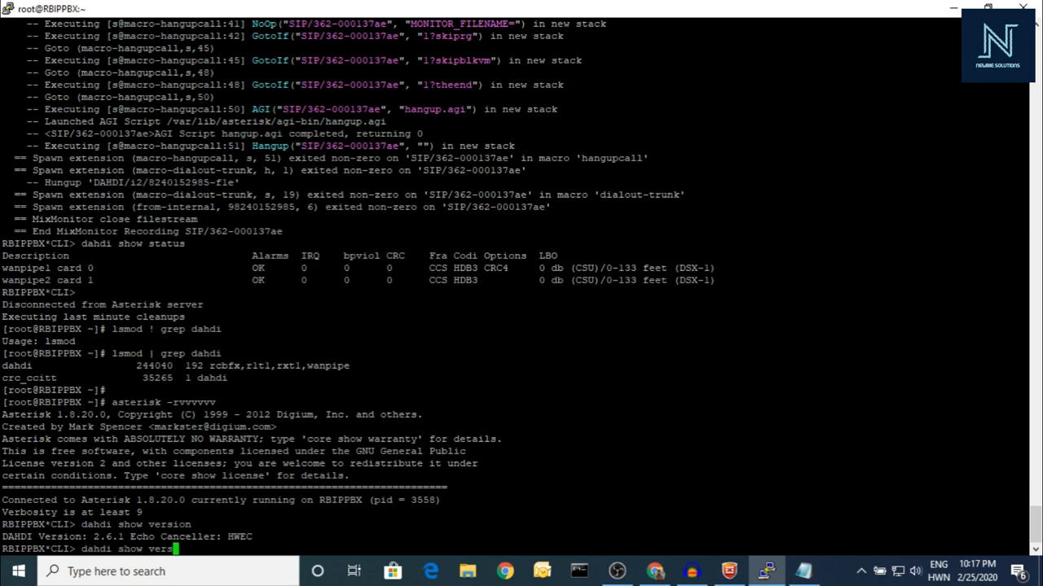
key(BackSpace)
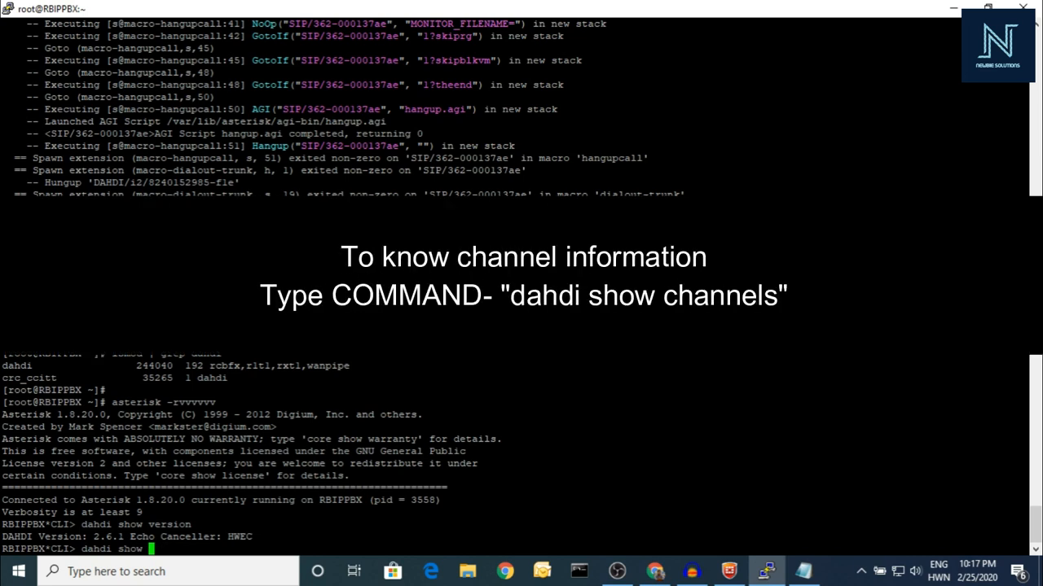
List dahdi show channels, all from-pstn and In Service, then begin vi /etc/asterisk/chan_dahdi.conf
text(chan)
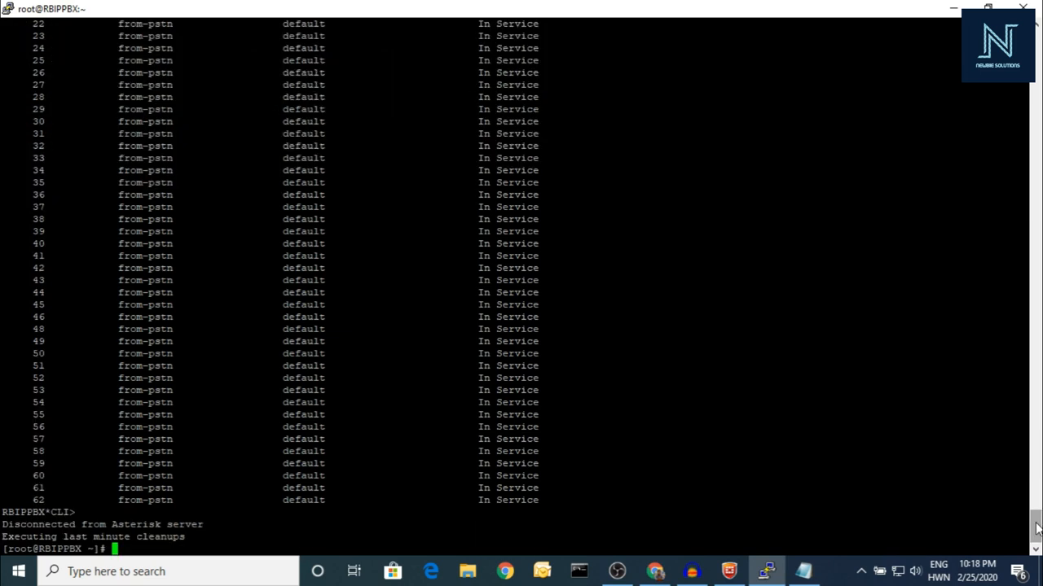
text(vi /et)
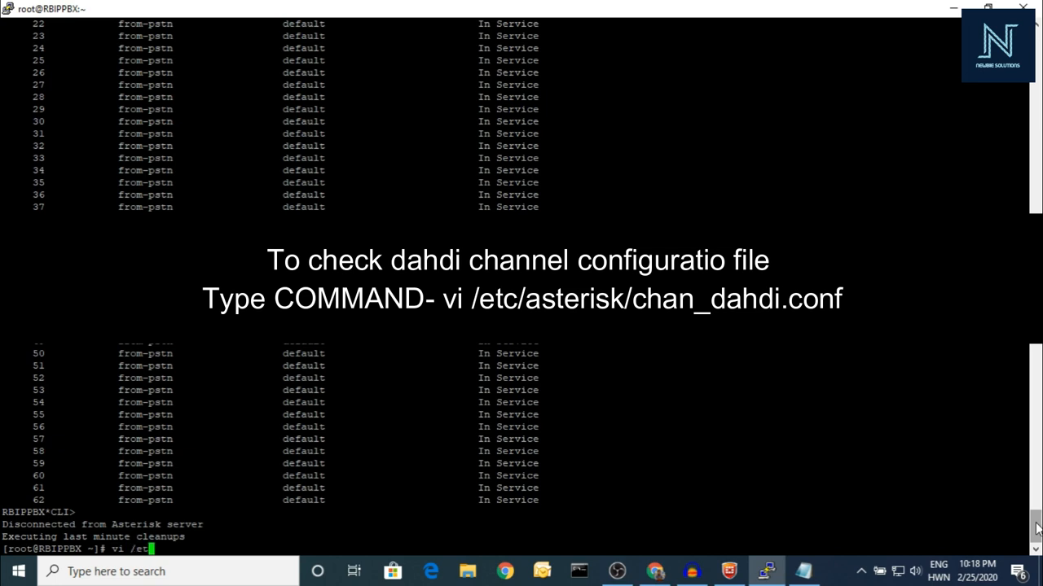